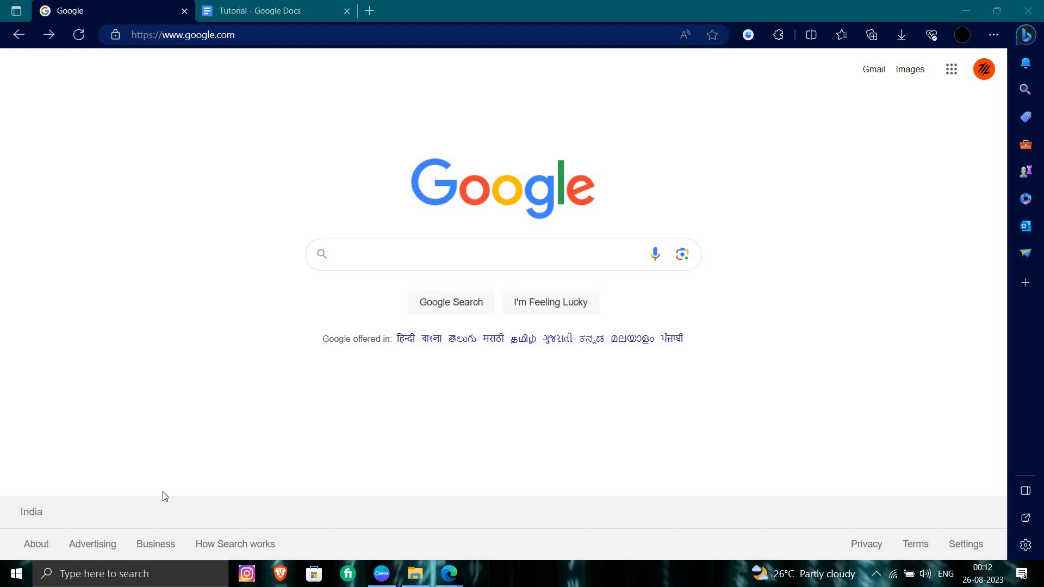
{"action": "mouse_move", "coordinate": [201, 432]}
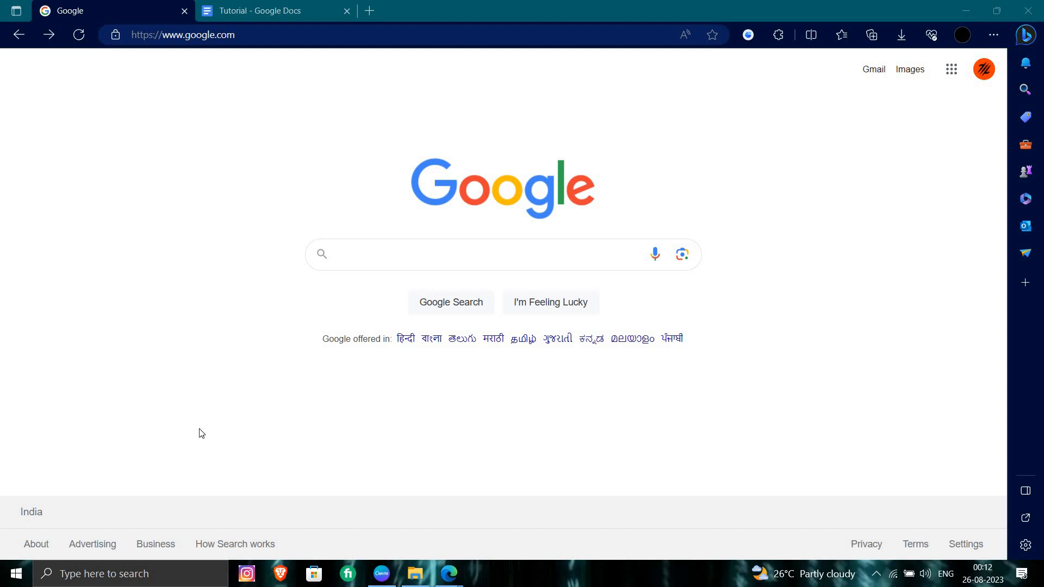
Search Google for 'fiverr' to bring up results listing the Fiverr site
{"action": "left_click", "coordinate": [439, 254]}
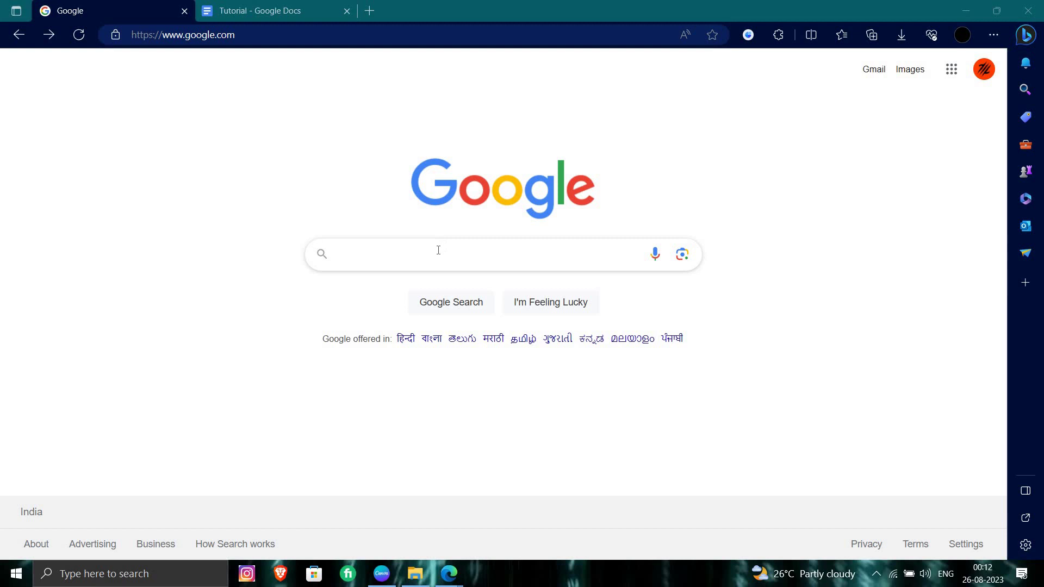
{"action": "left_click", "coordinate": [438, 253]}
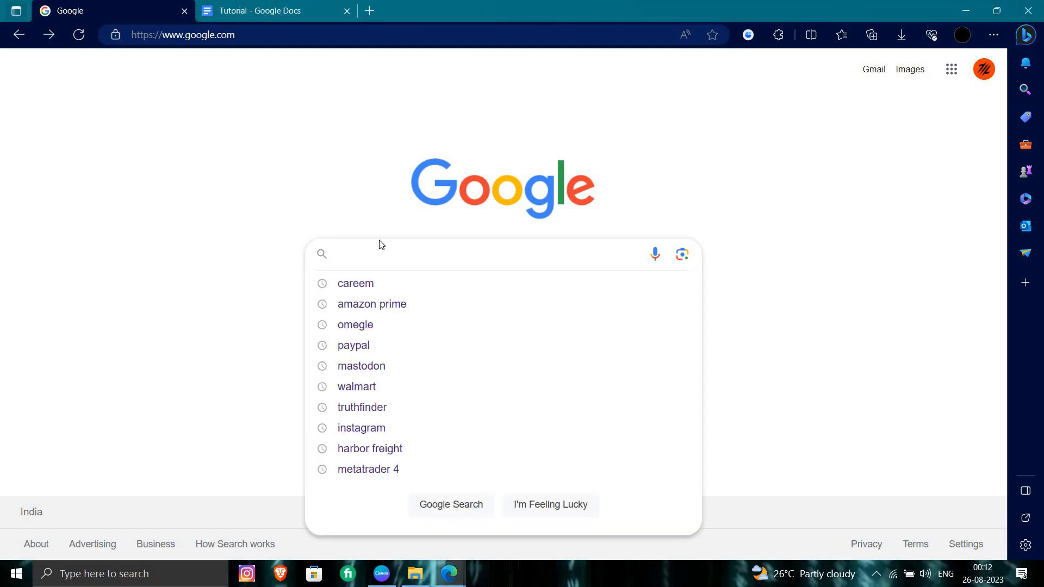
{"action": "type", "text": "ff"}
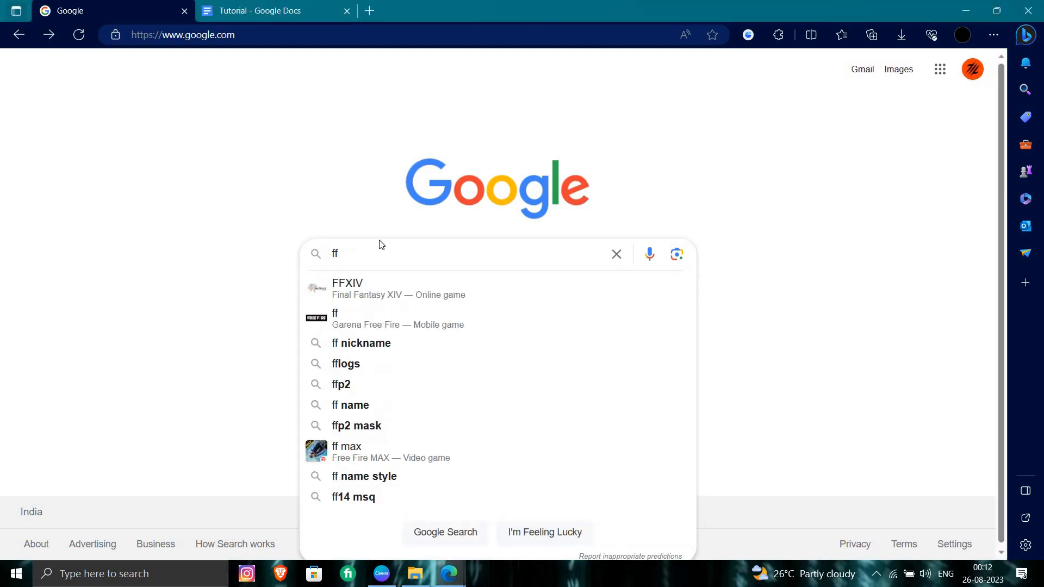
{"action": "type", "text": "iverr"}
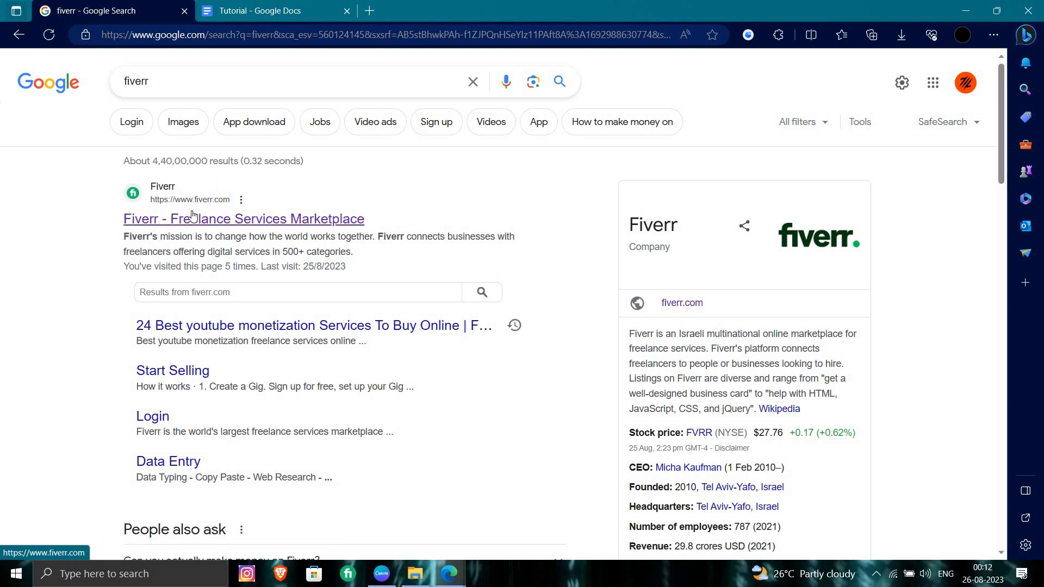
Go from the Fiverr result to the account Settings page, down to Account Deactivation
{"action": "left_click", "coordinate": [244, 219]}
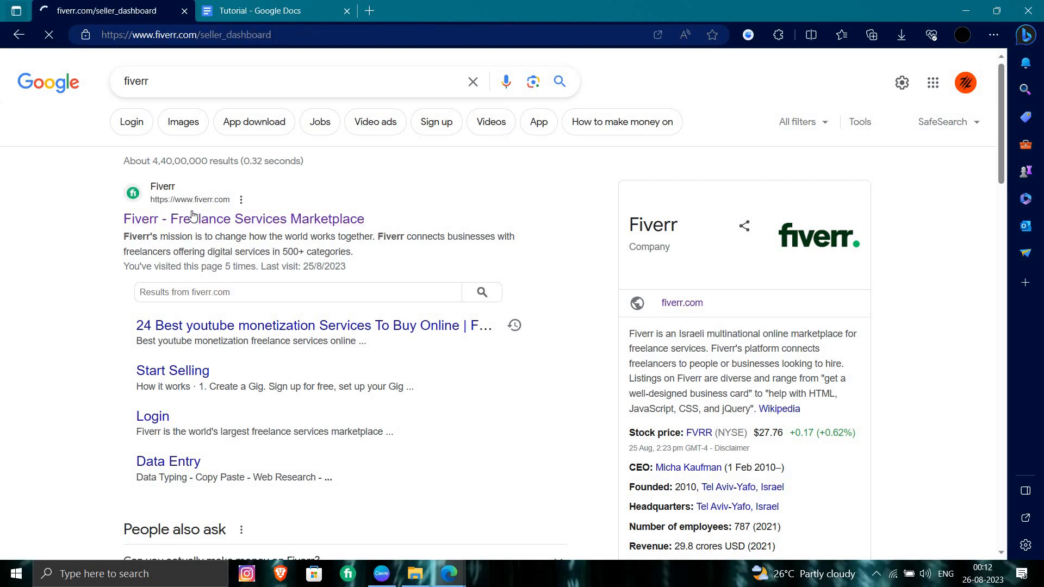
{"action": "left_click", "coordinate": [243, 218]}
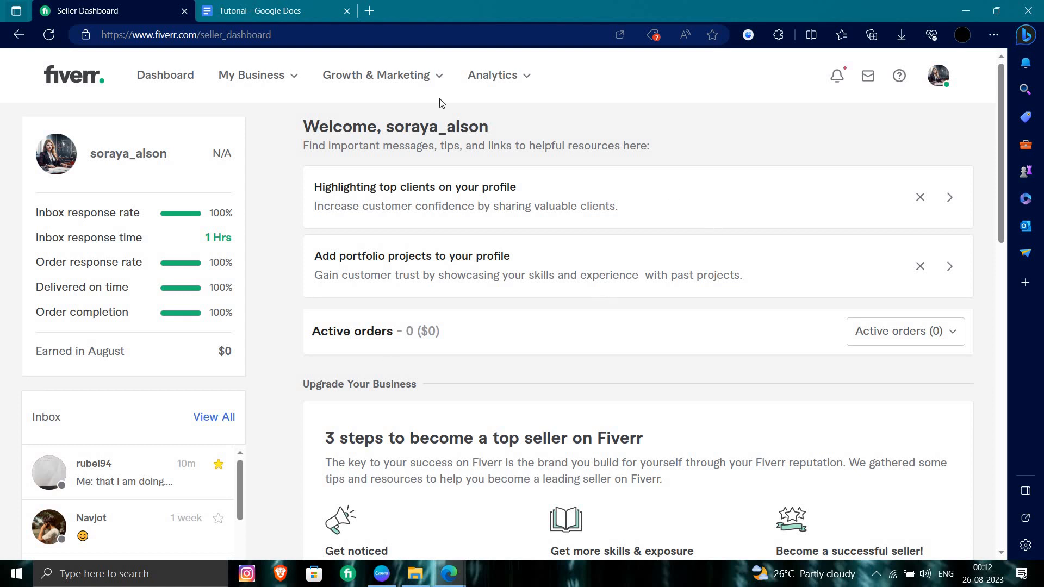
{"action": "mouse_move", "coordinate": [939, 76]}
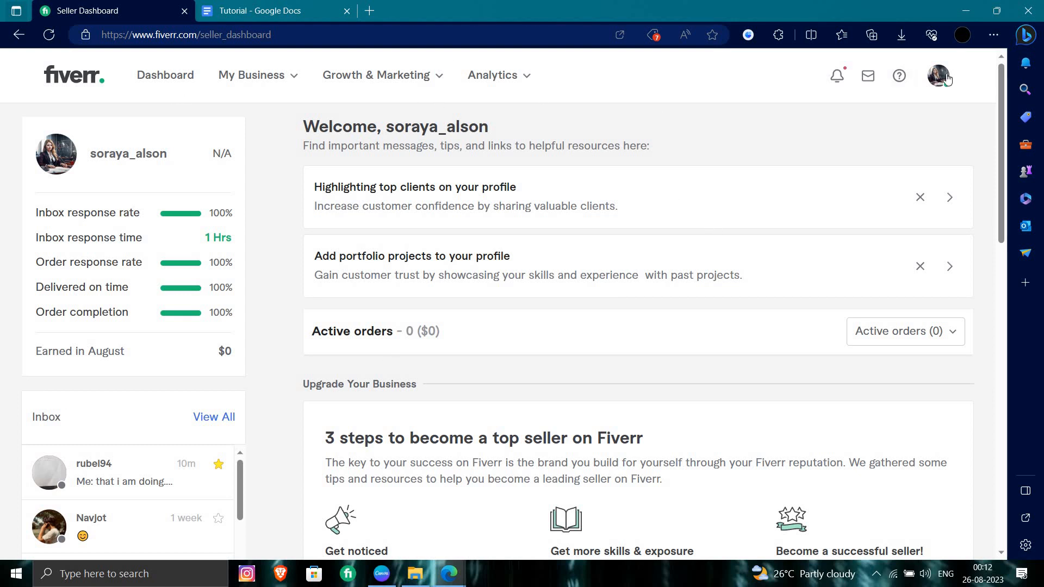
{"action": "left_click", "coordinate": [938, 76]}
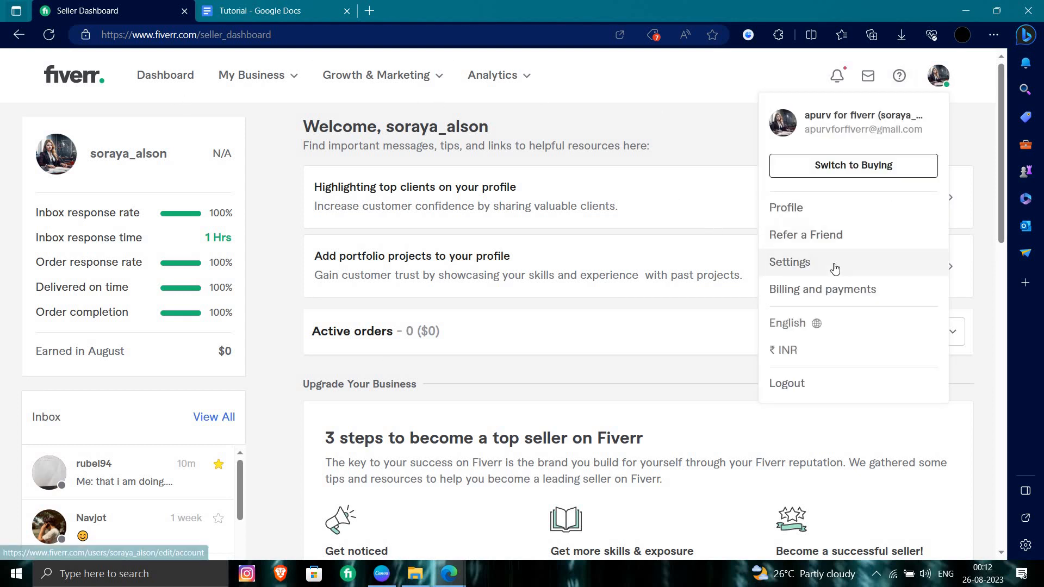
{"action": "left_click", "coordinate": [790, 262]}
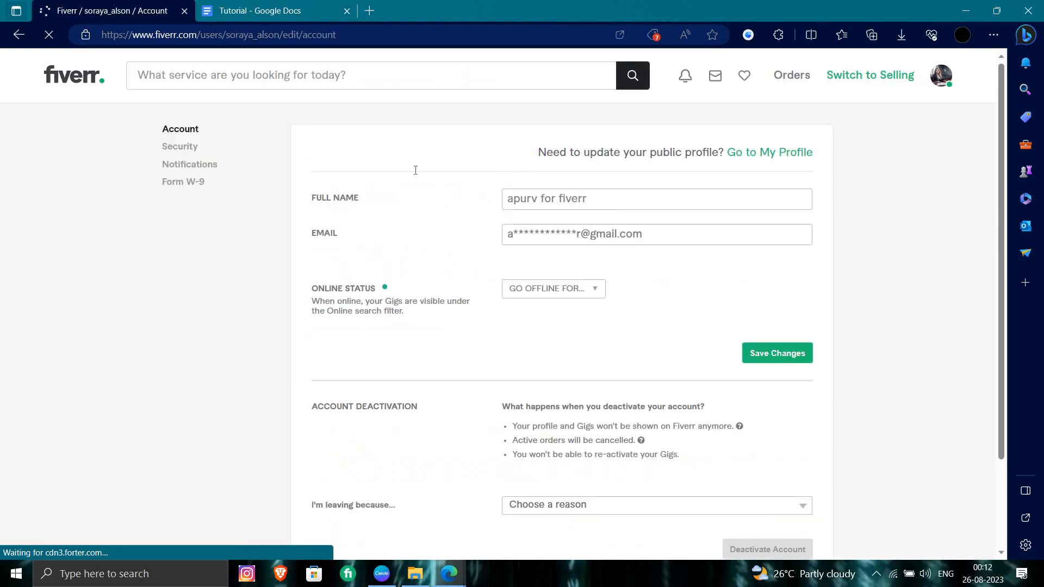
{"action": "scroll", "scroll_direction": "down", "scroll_amount": 3}
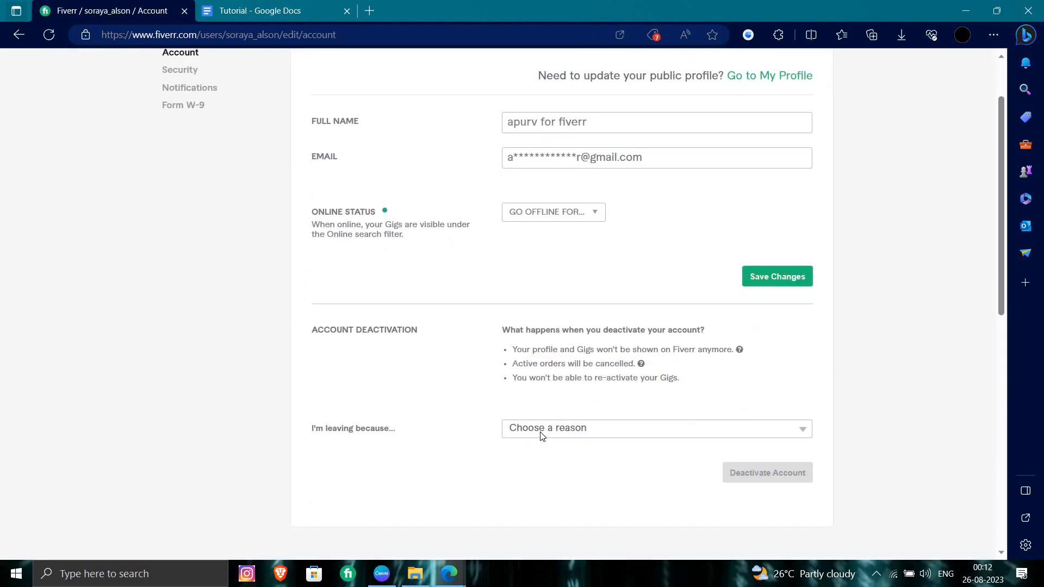
Choose 'Fiverr is complicated or hard to use' as the reason for leaving
{"action": "left_click", "coordinate": [657, 429]}
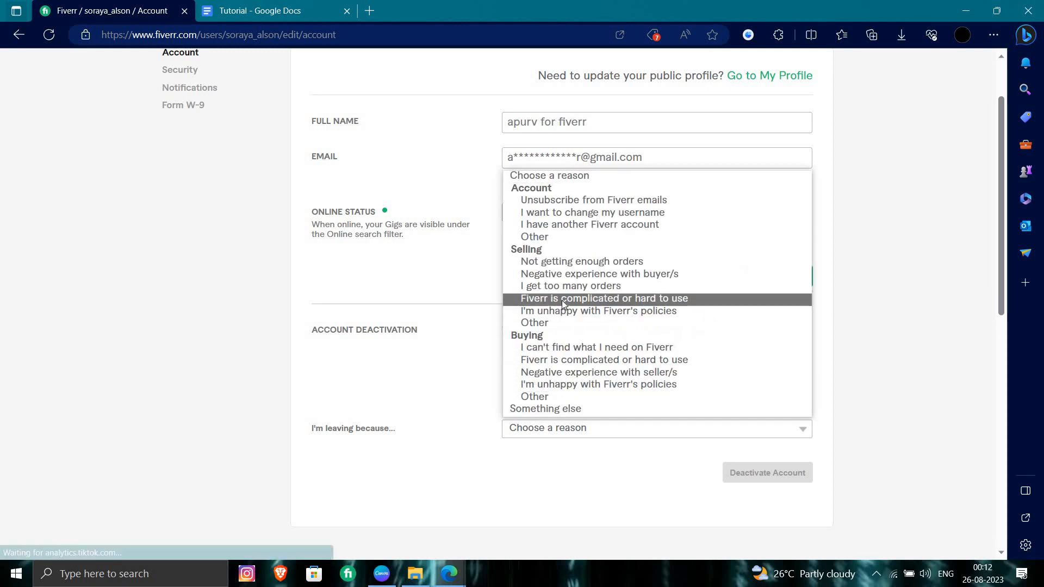
{"action": "left_click", "coordinate": [605, 299]}
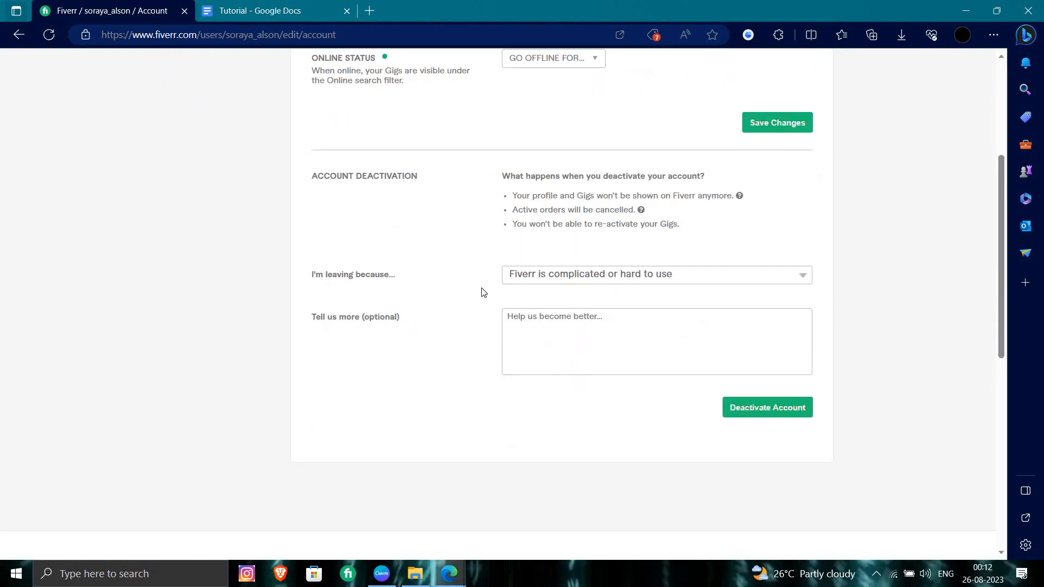
{"action": "scroll", "scroll_direction": "up", "scroll_amount": 3}
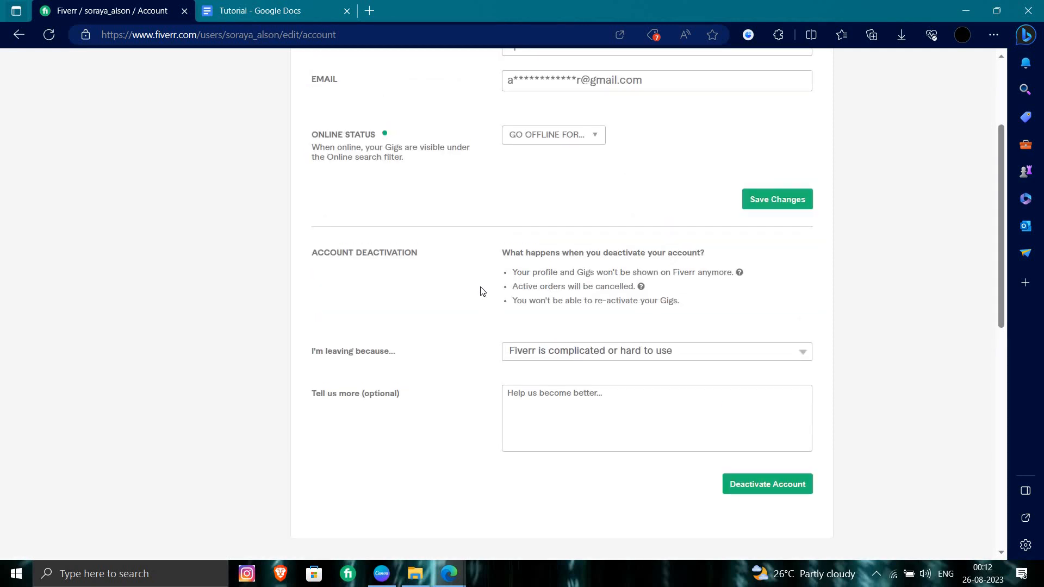